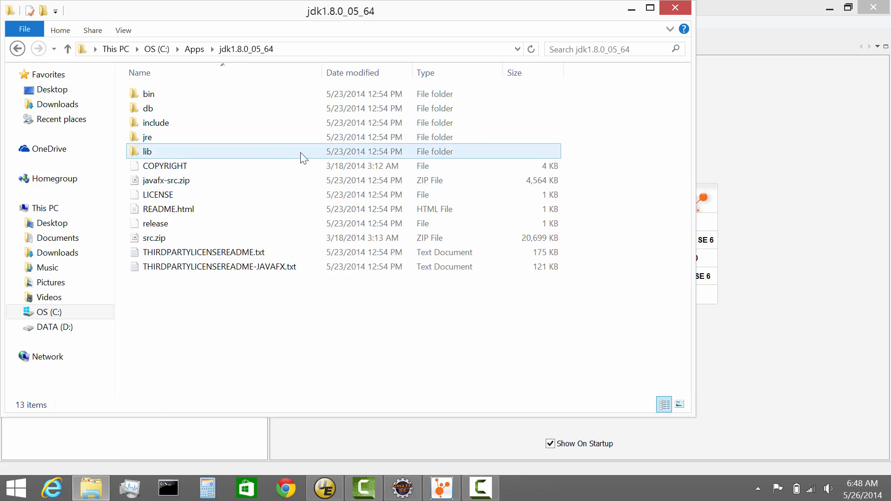
# Navigate into the JDK's bin folder and select java.exe among its tools
pyautogui.click(165, 165)
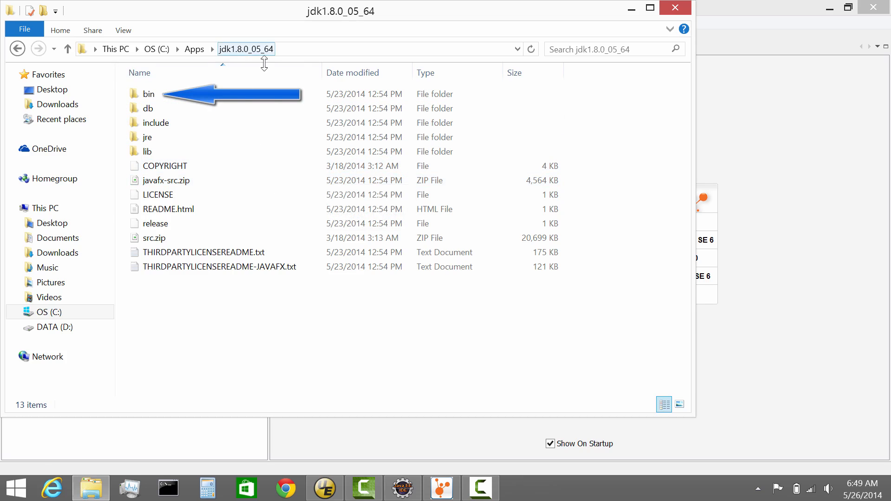
pyautogui.click(270, 108)
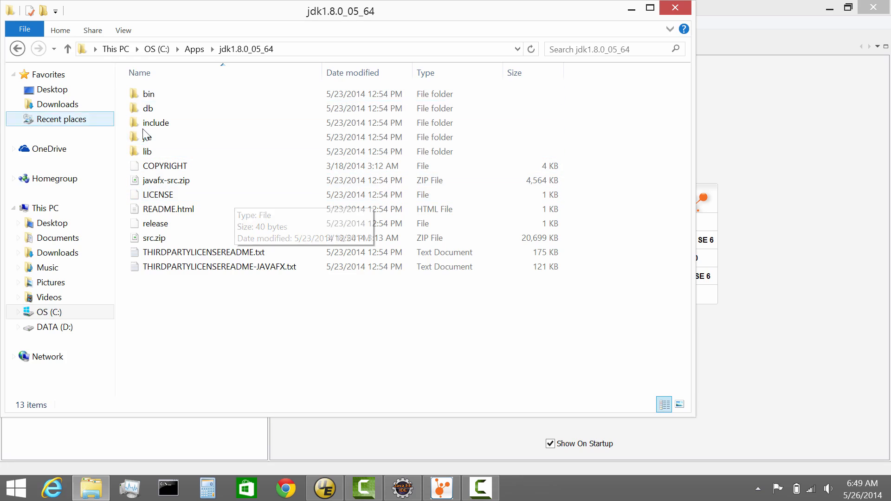
pyautogui.click(146, 137)
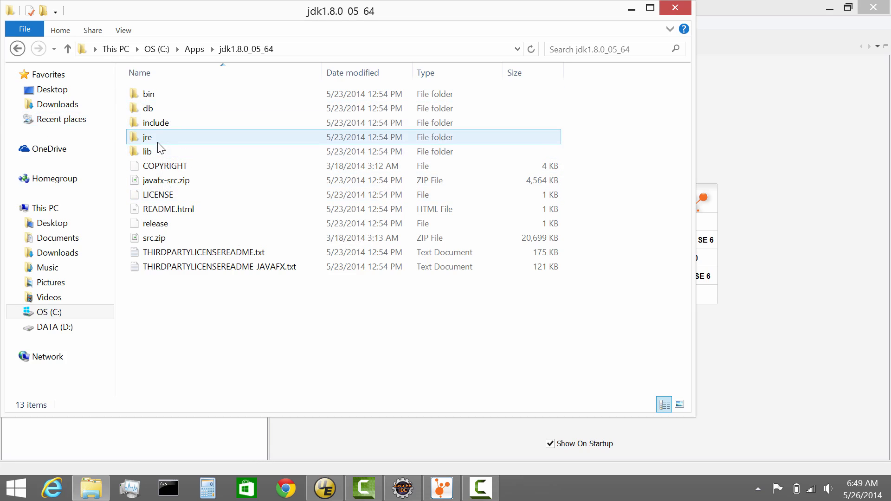
pyautogui.click(150, 93)
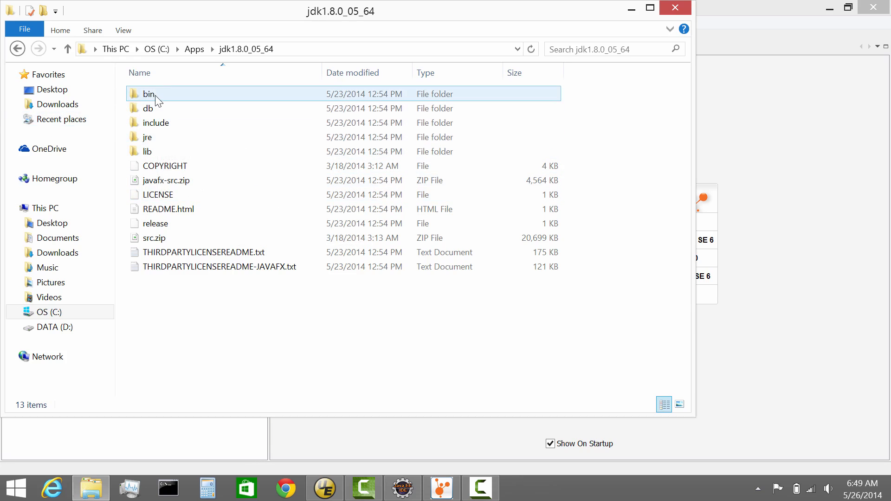
pyautogui.doubleClick(149, 94)
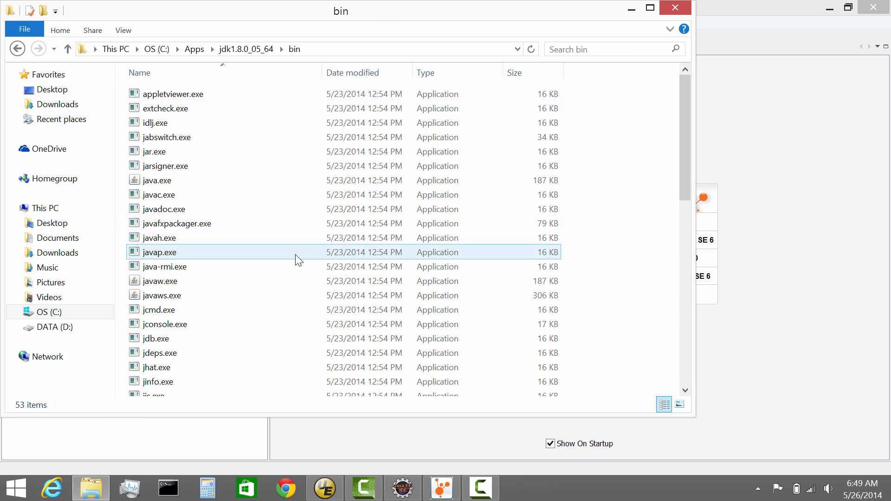
pyautogui.click(156, 180)
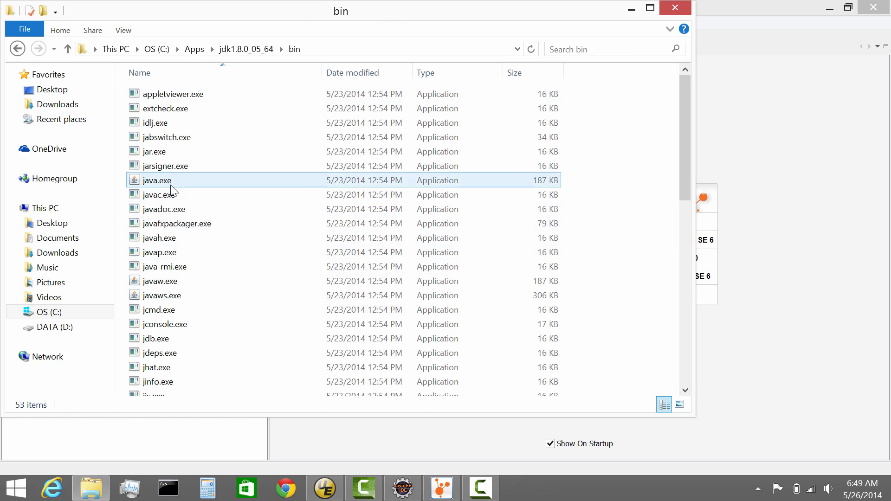
pyautogui.moveTo(156, 180)
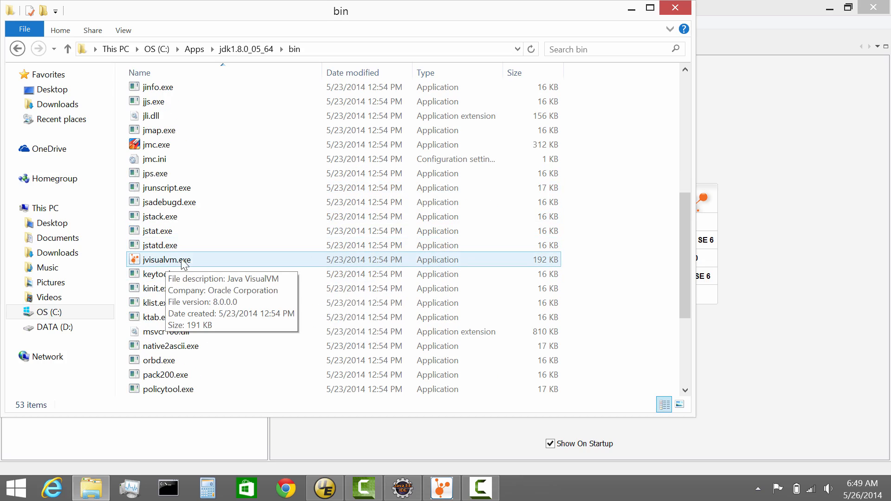
pyautogui.moveTo(188, 263)
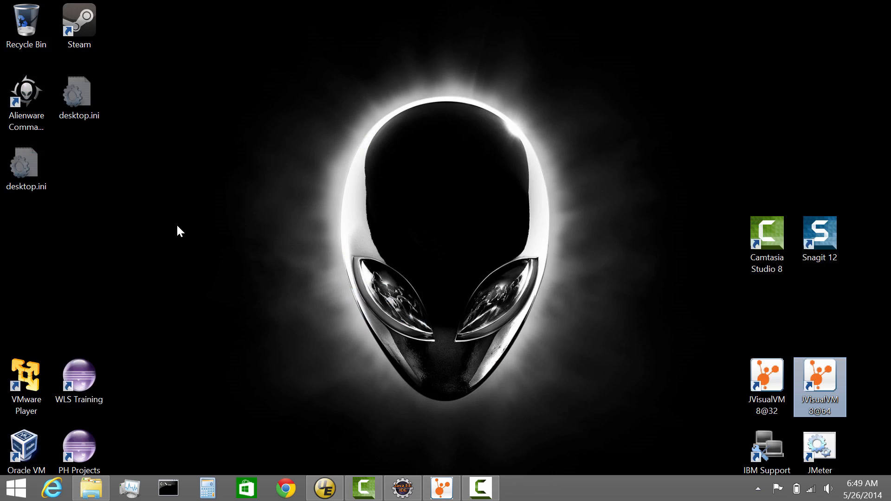
pyautogui.moveTo(766, 381)
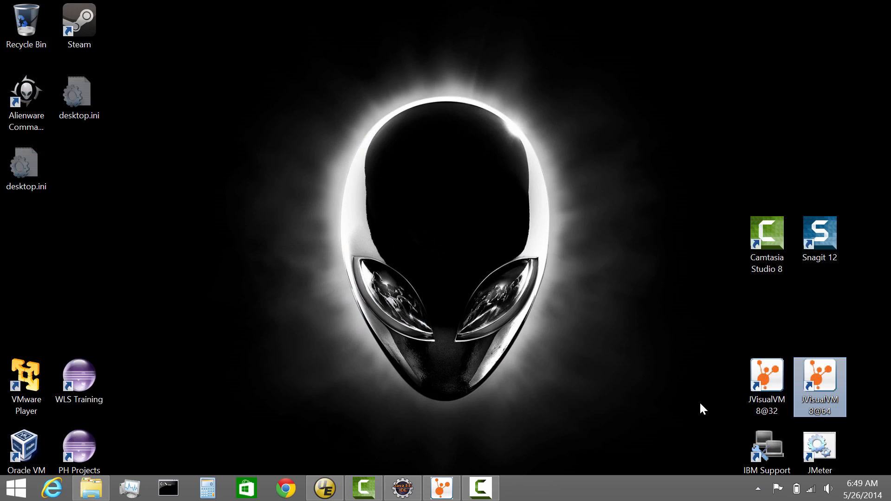
pyautogui.moveTo(694, 409)
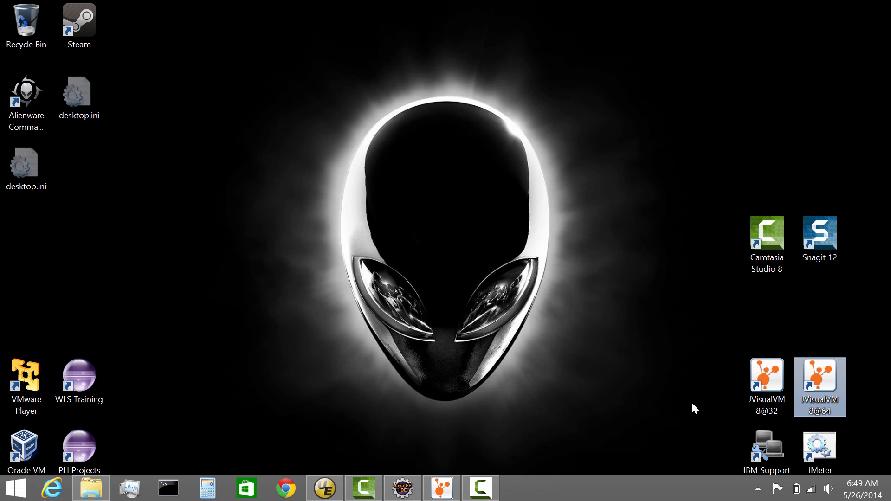
pyautogui.moveTo(687, 397)
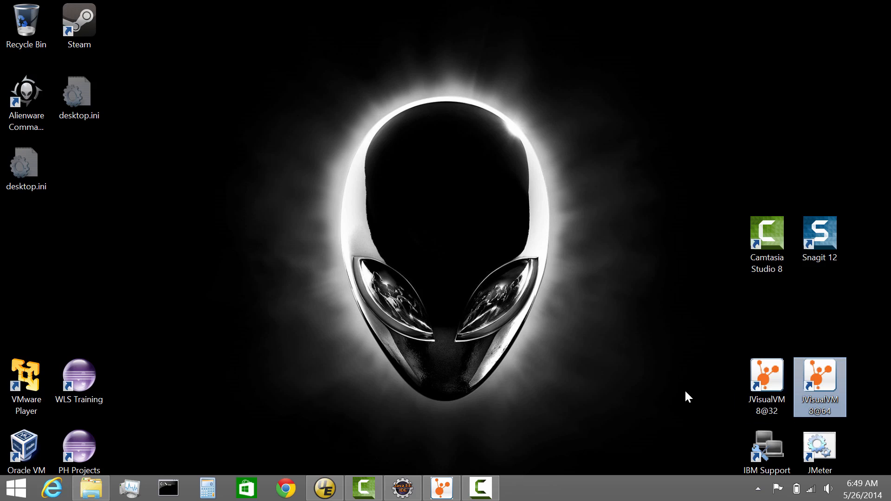
pyautogui.click(767, 386)
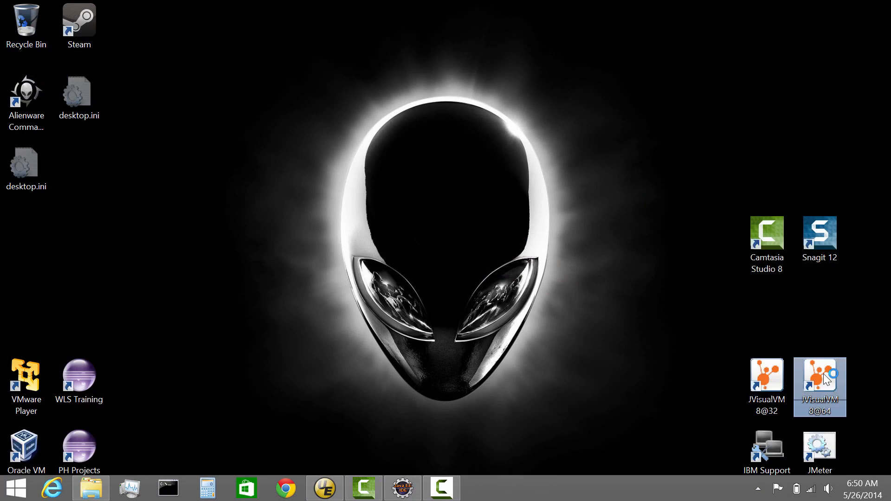
# Launch Java VisualVM from the JVisualVM 8@64 desktop shortcut
pyautogui.doubleClick(819, 386)
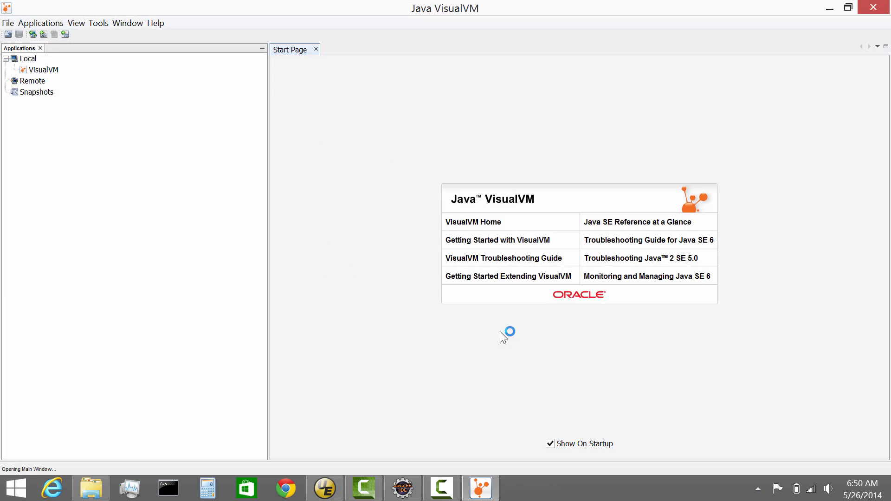
pyautogui.moveTo(214, 153)
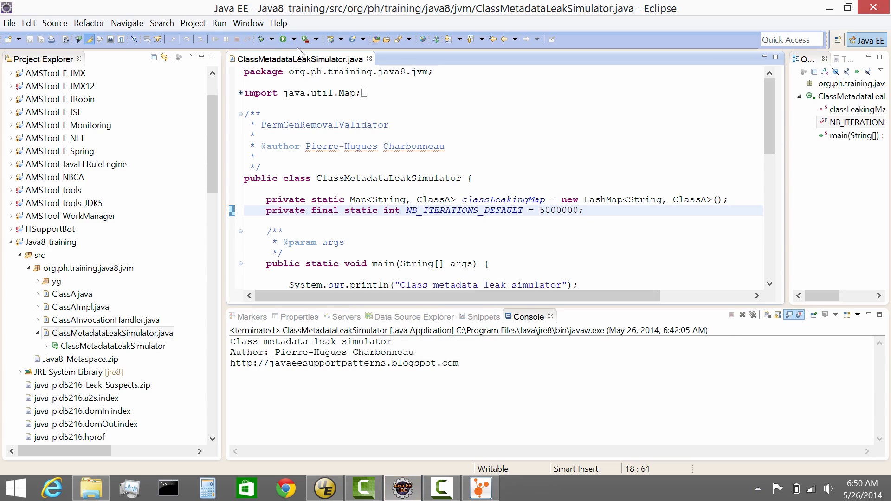
# Rerun ClassMetadataLeakSimulator from Eclipse's recent run launches
pyautogui.click(581, 210)
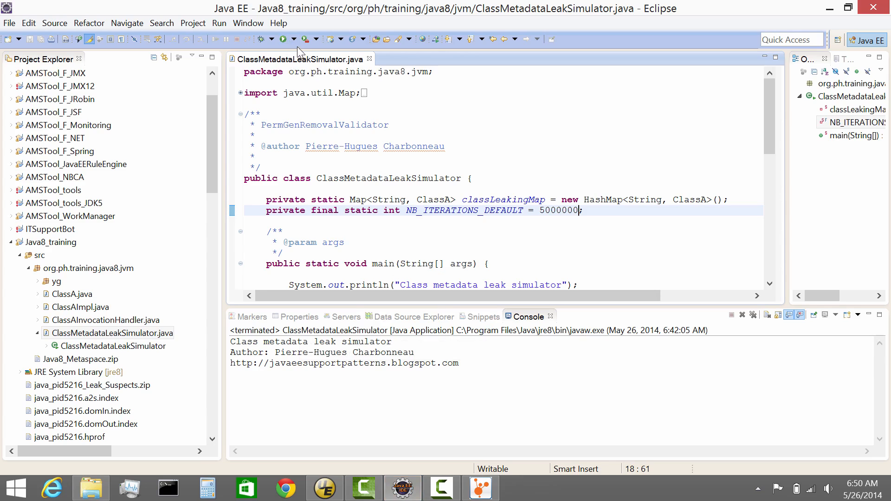
pyautogui.click(291, 39)
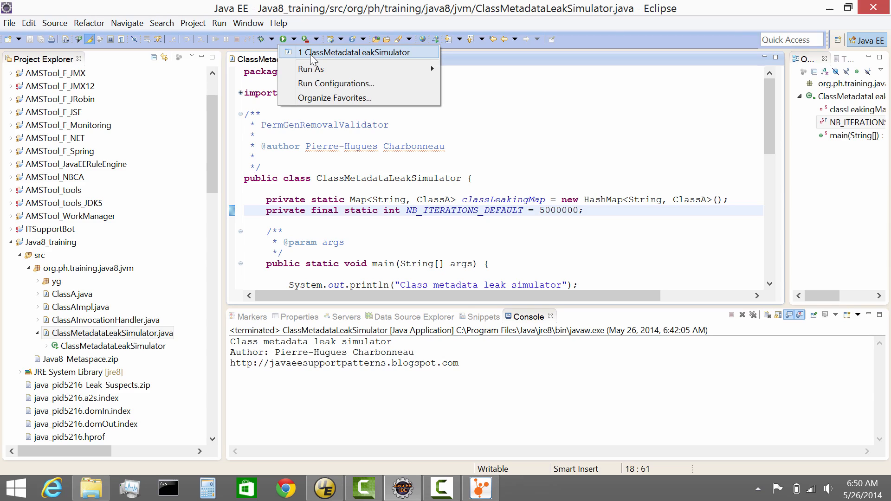
pyautogui.click(355, 52)
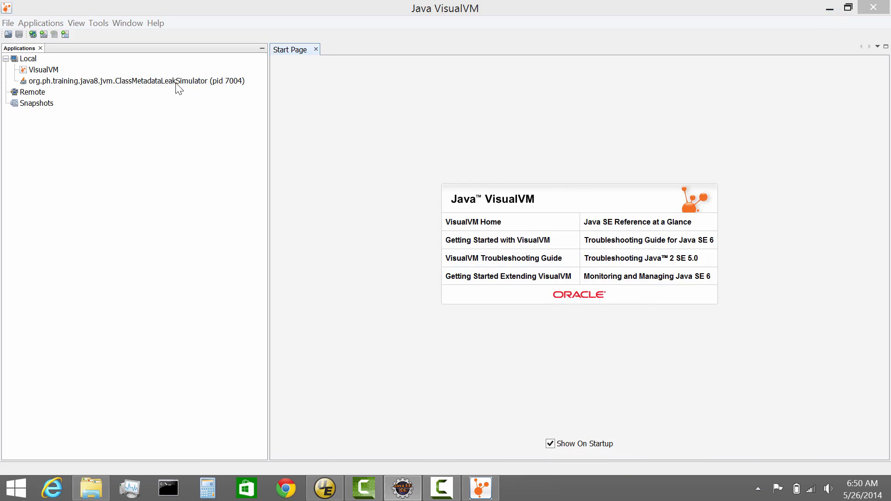
pyautogui.moveTo(201, 90)
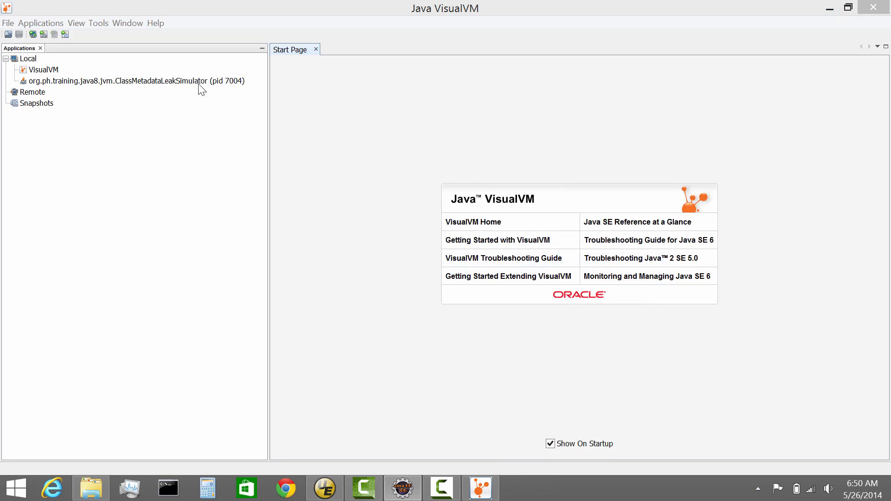
pyautogui.moveTo(231, 91)
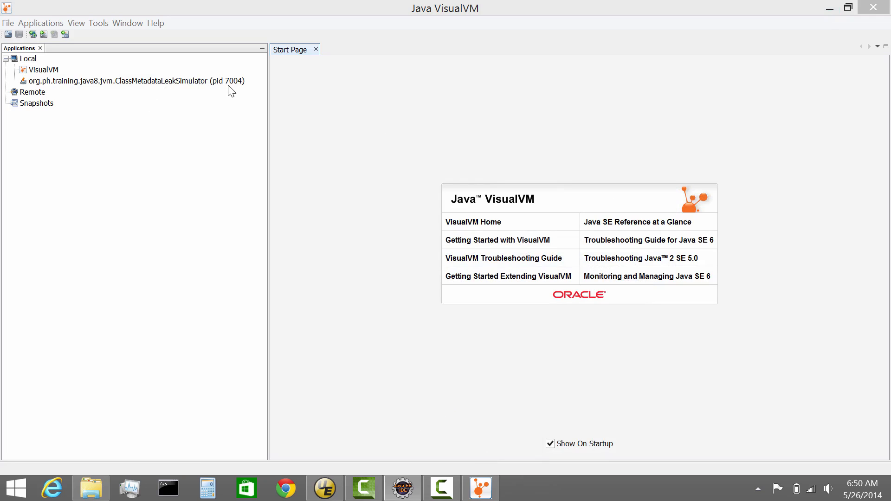
pyautogui.moveTo(203, 92)
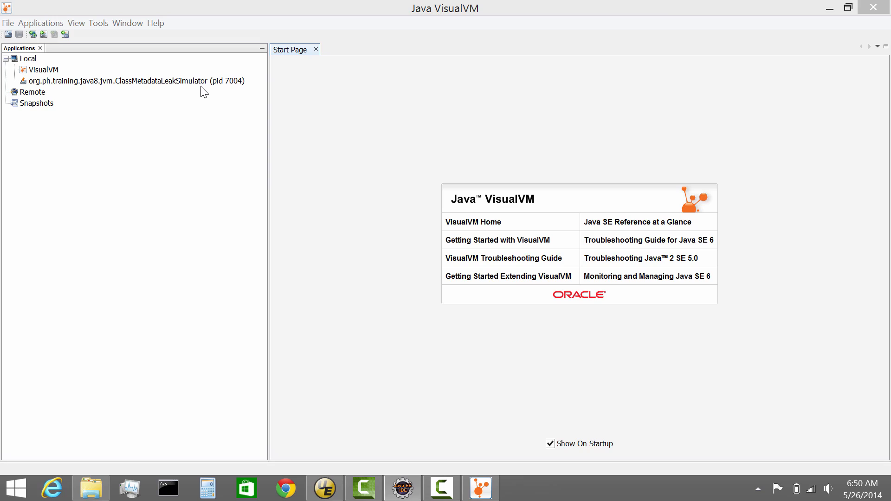
pyautogui.moveTo(174, 110)
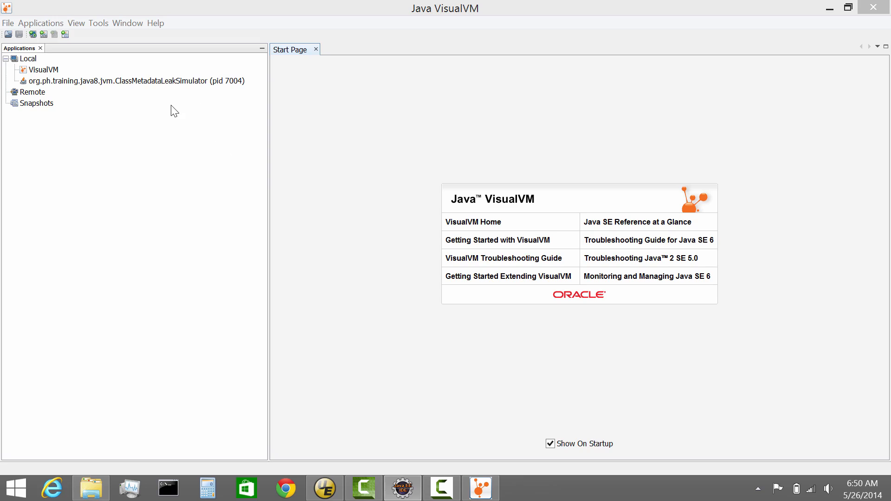
pyautogui.rightClick(134, 80)
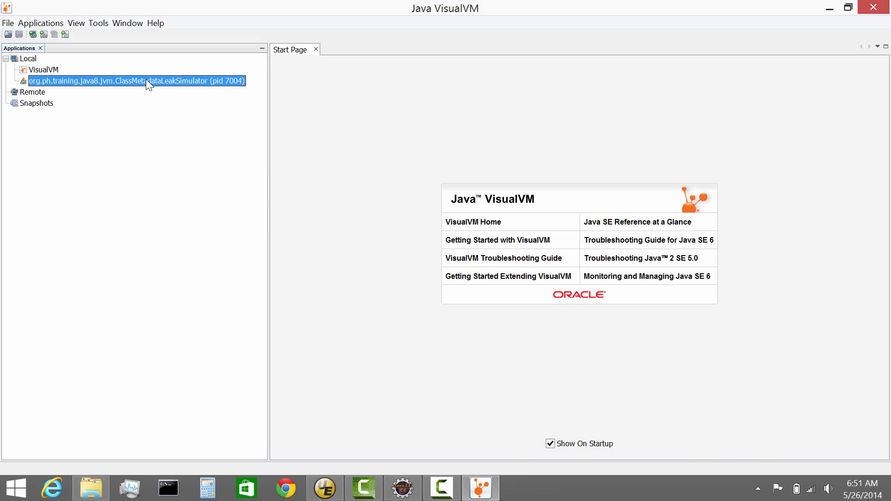
# Open the ClassMetadataLeakSimulator process and show its Monitor graphs
pyautogui.doubleClick(135, 80)
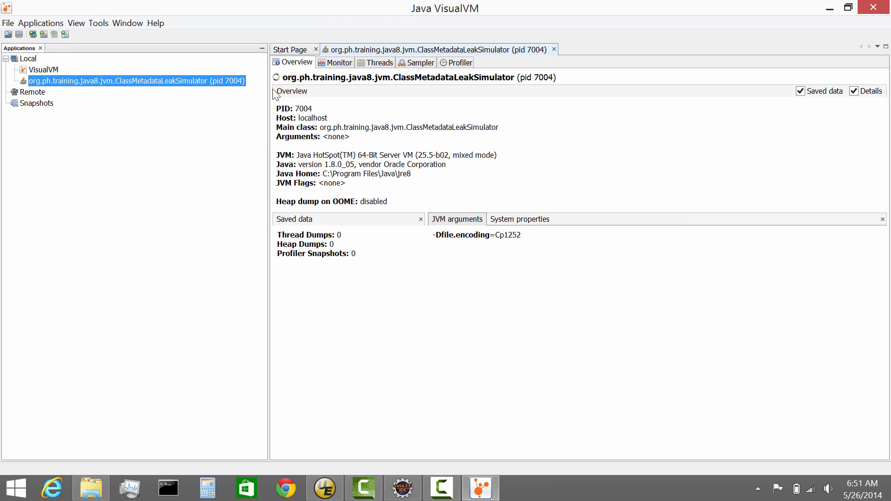
pyautogui.moveTo(333, 157)
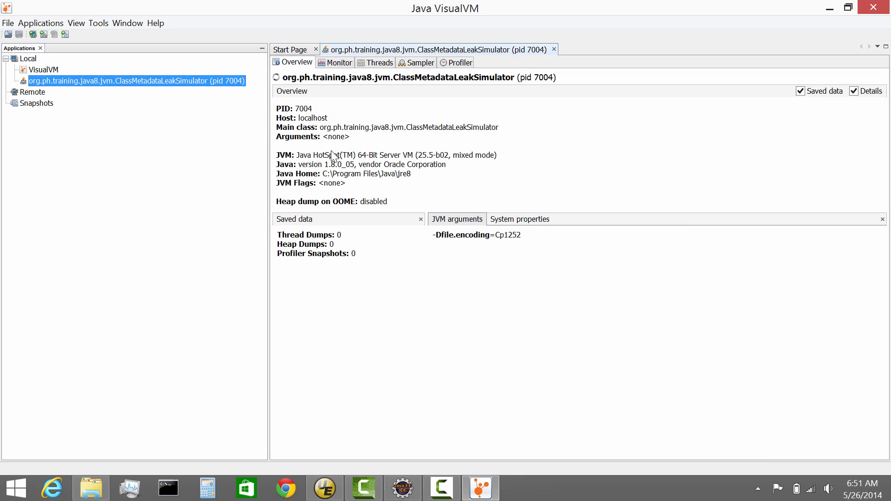
pyautogui.moveTo(330, 92)
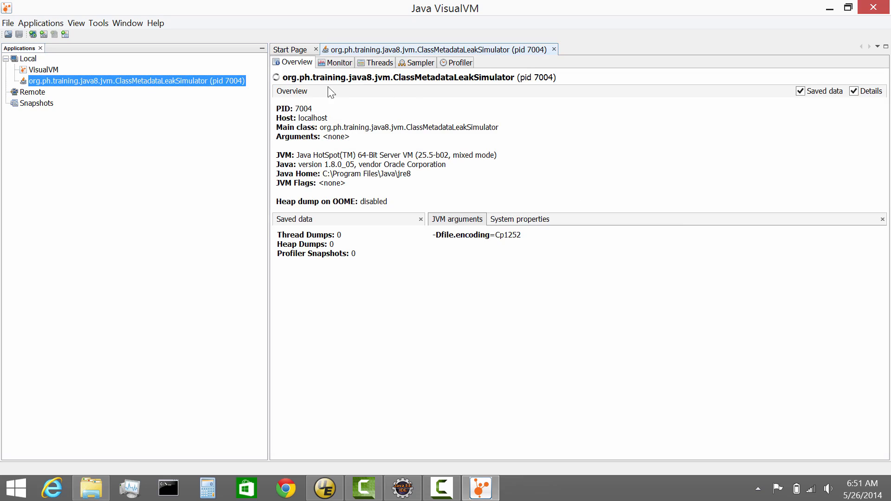
pyautogui.moveTo(489, 92)
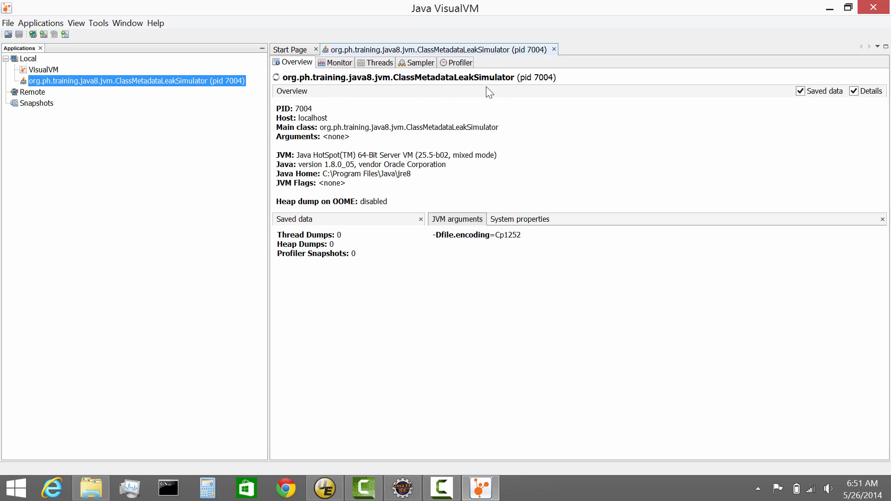
pyautogui.moveTo(427, 87)
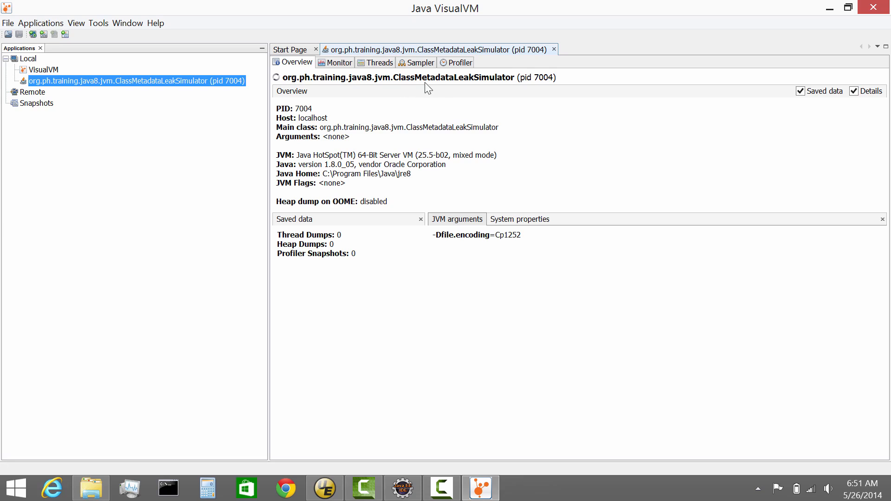
pyautogui.moveTo(452, 92)
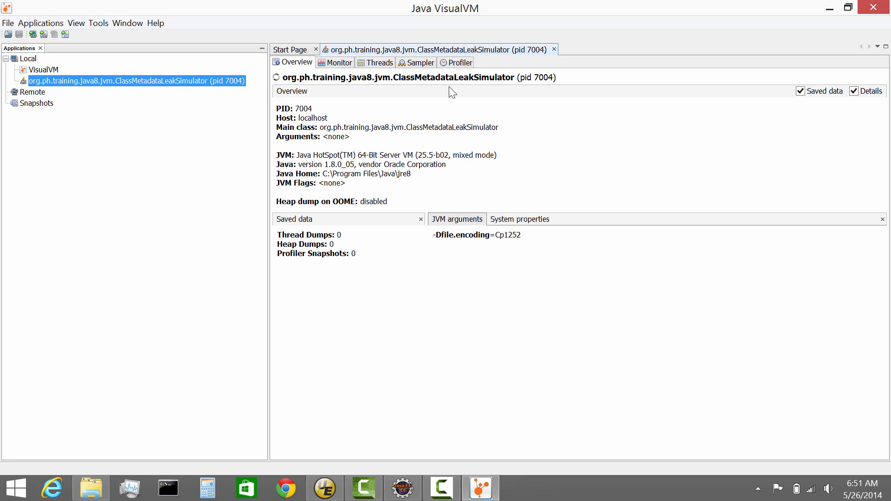
pyautogui.moveTo(316, 126)
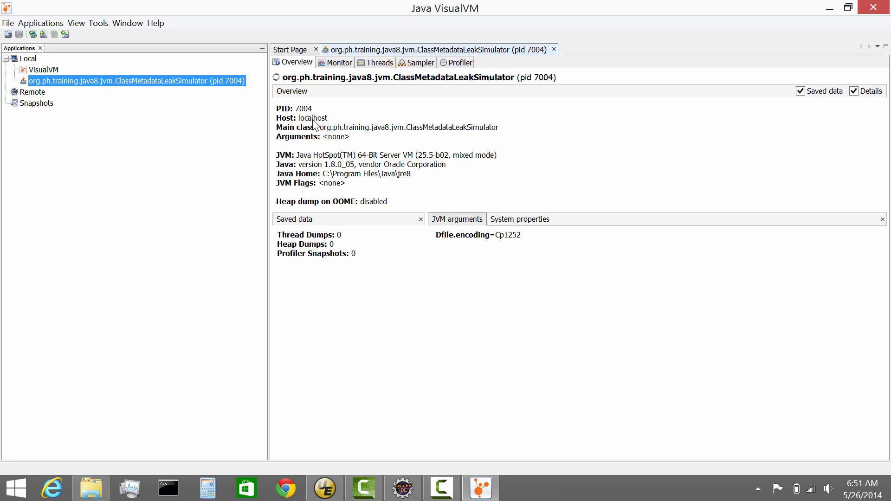
pyautogui.moveTo(418, 164)
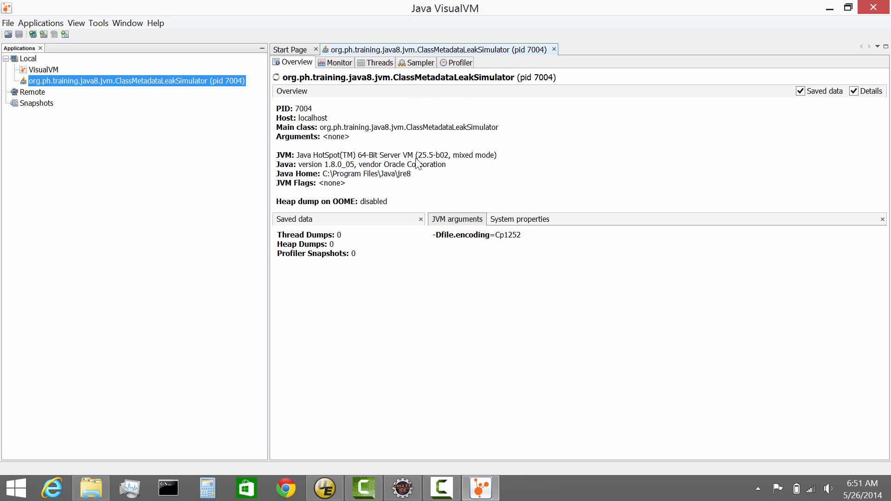
pyautogui.moveTo(480, 160)
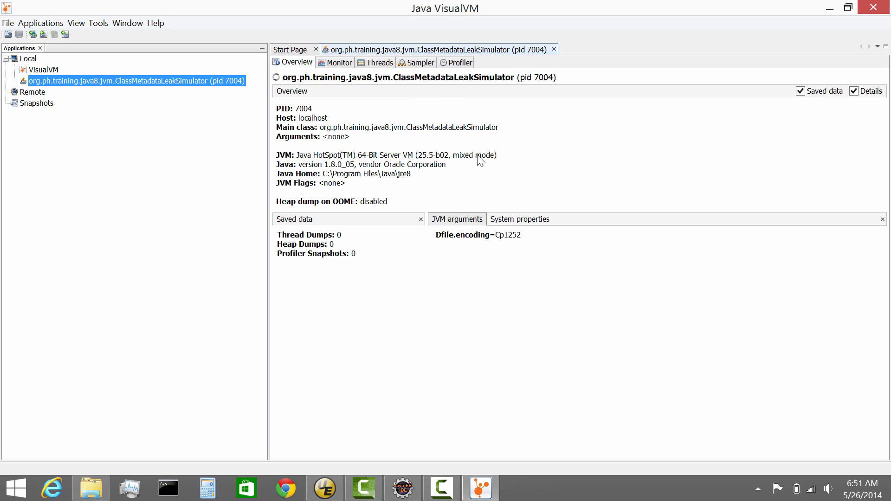
pyautogui.moveTo(426, 165)
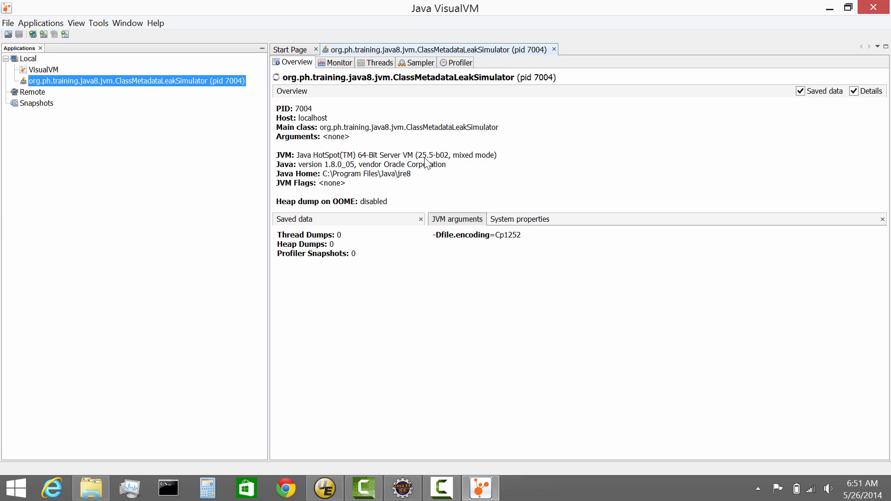
pyautogui.moveTo(461, 160)
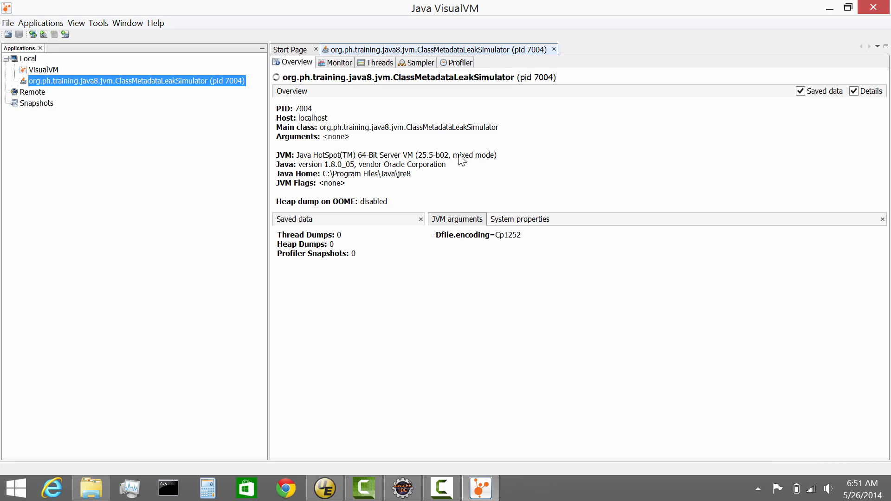
pyautogui.moveTo(368, 176)
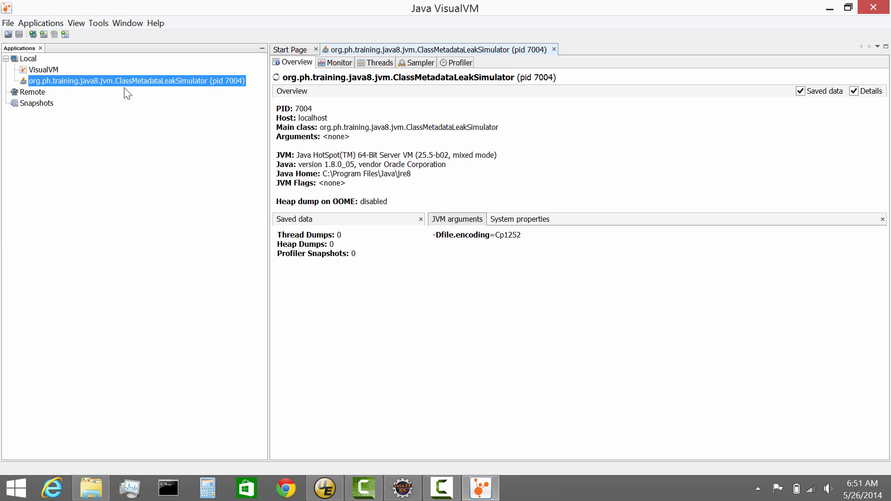
pyautogui.moveTo(388, 174)
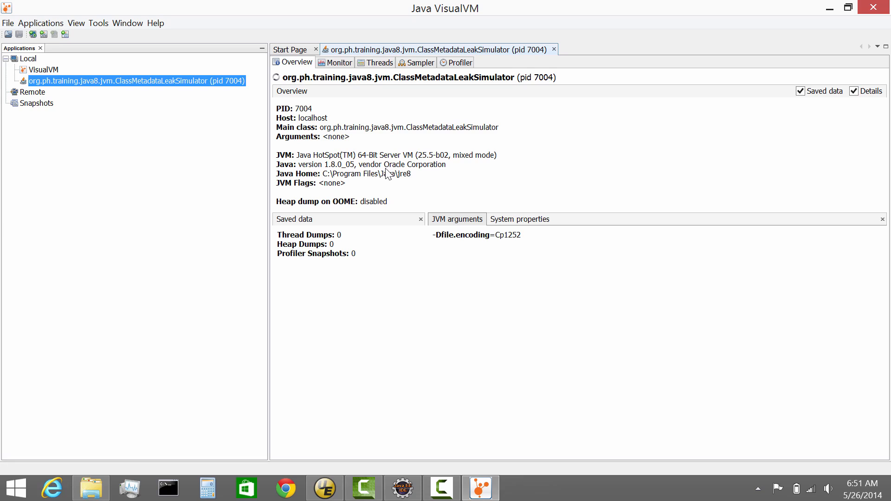
pyautogui.moveTo(439, 197)
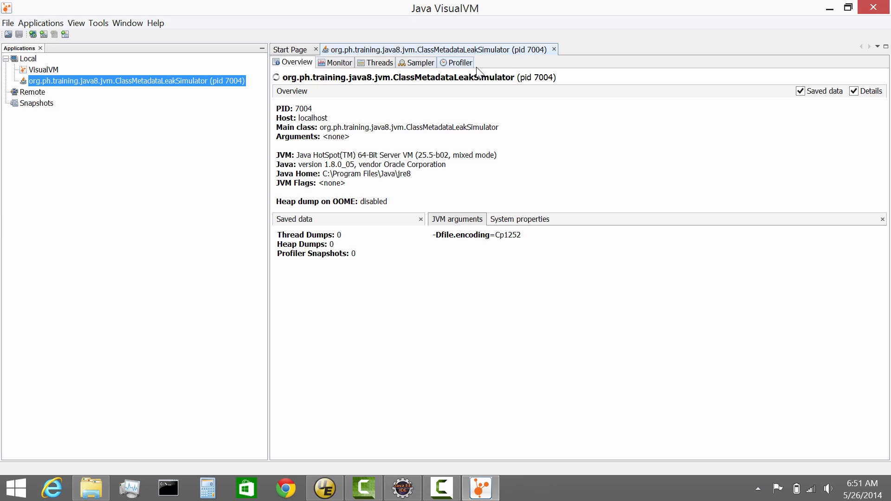
pyautogui.moveTo(382, 78)
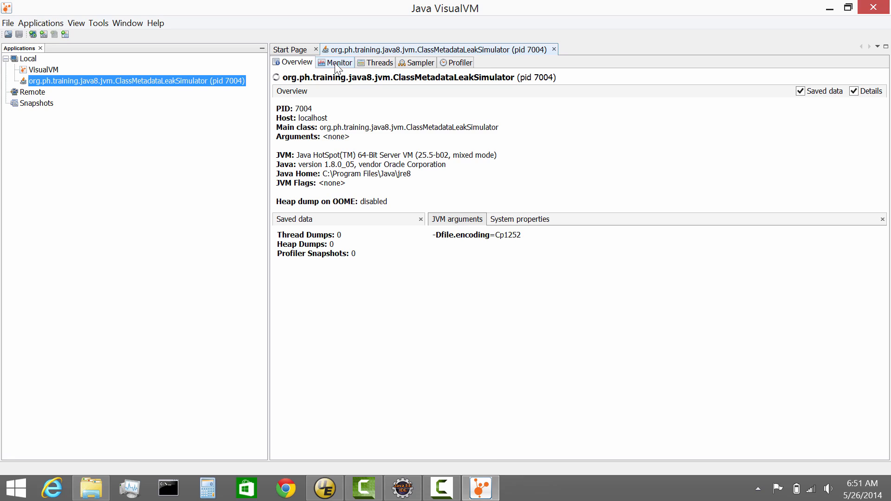
pyautogui.click(339, 62)
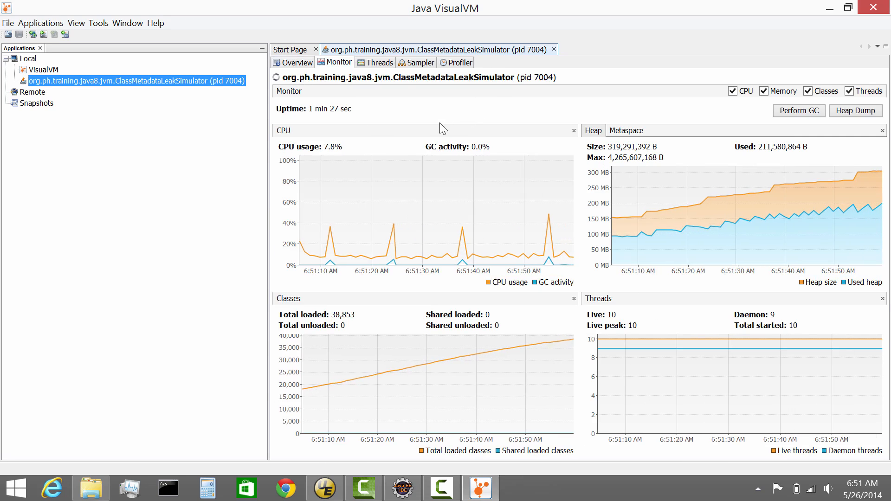
pyautogui.moveTo(393, 176)
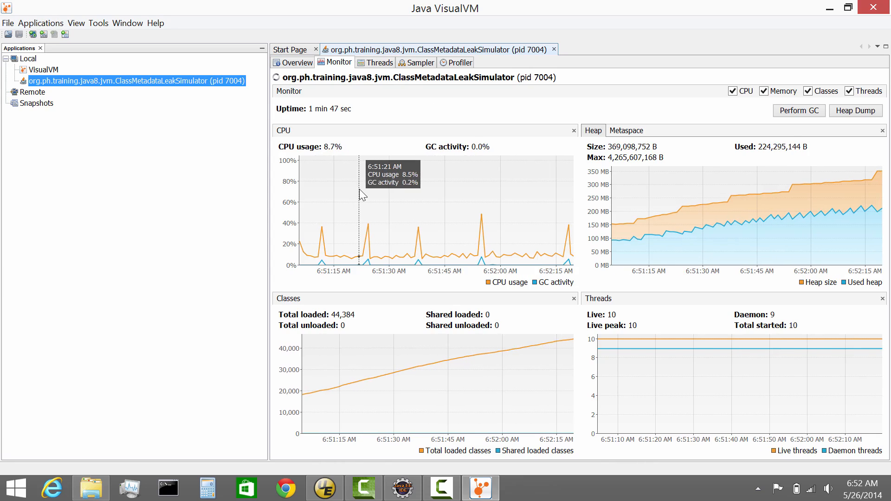
pyautogui.moveTo(546, 290)
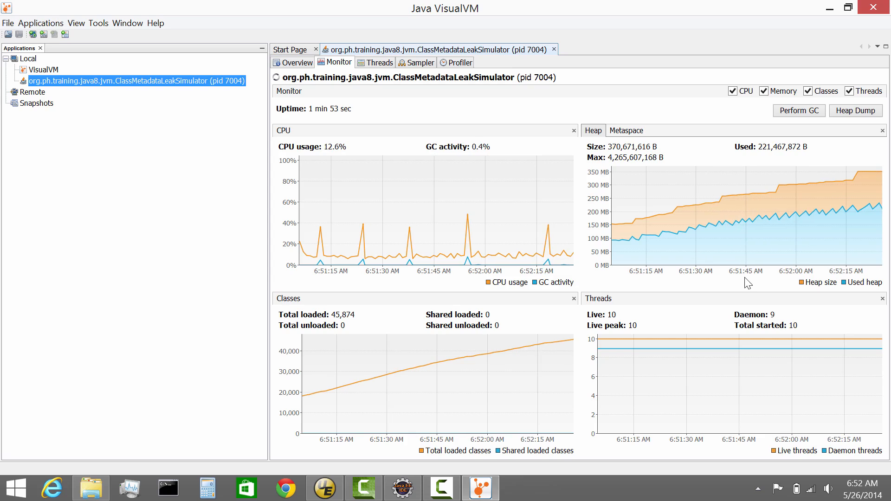
pyautogui.moveTo(722, 224)
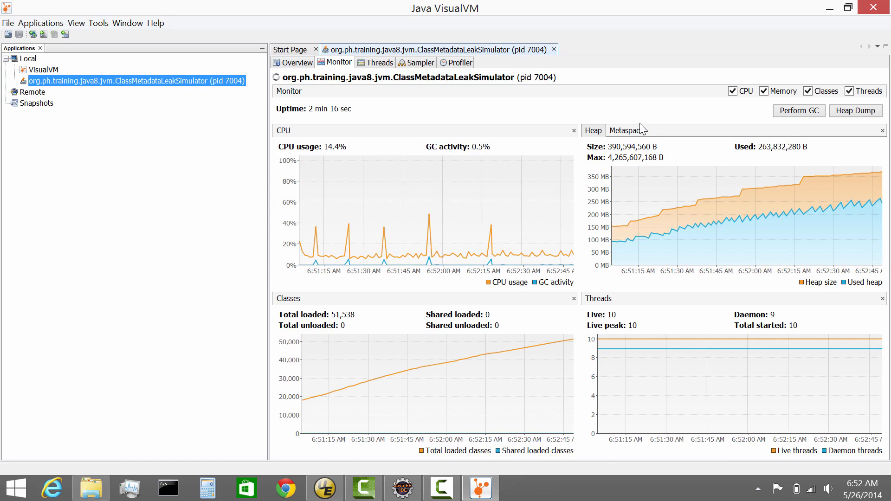
# Switch the memory graph to Metaspace size and used Metaspace
pyautogui.click(625, 130)
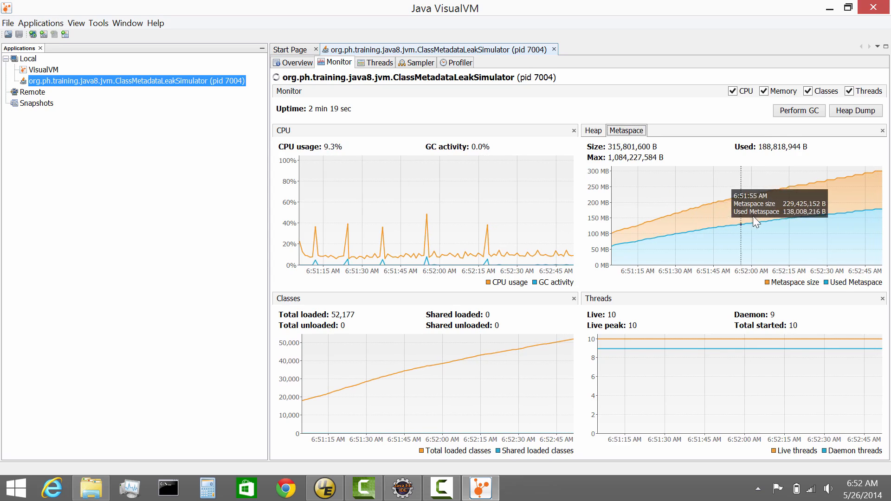
pyautogui.moveTo(774, 209)
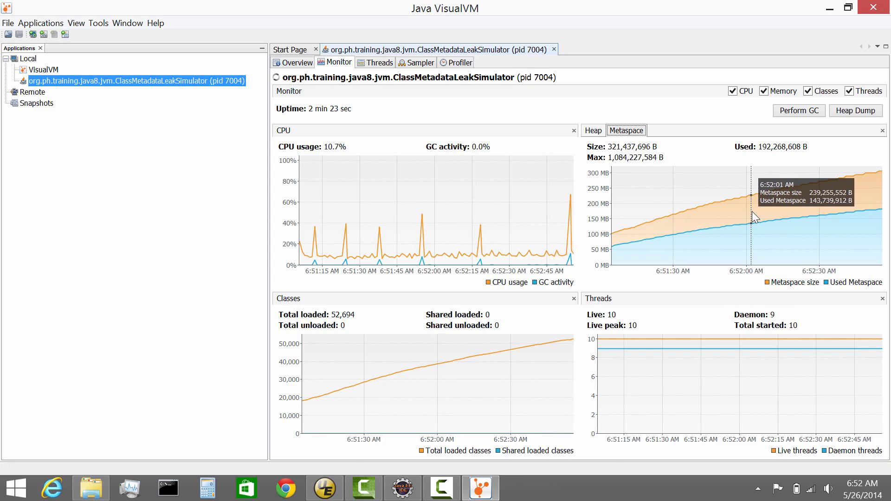
# Switch the memory graph back to heap size and used heap
pyautogui.click(592, 130)
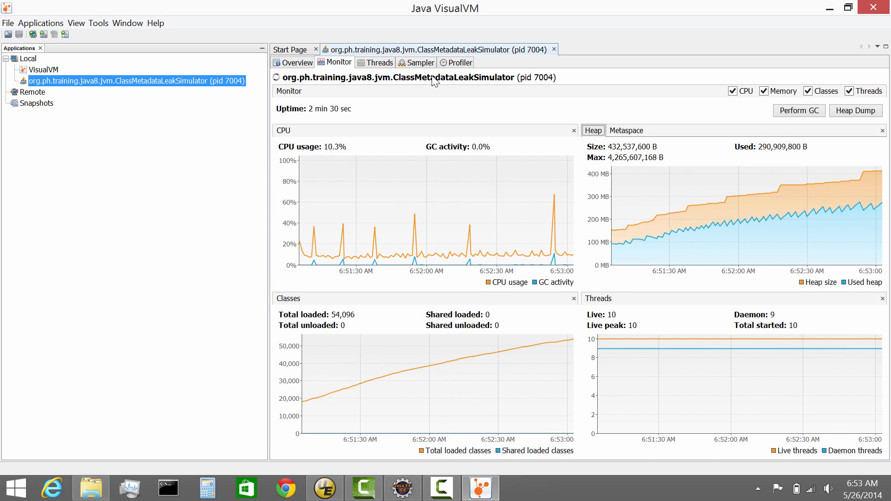
pyautogui.moveTo(463, 115)
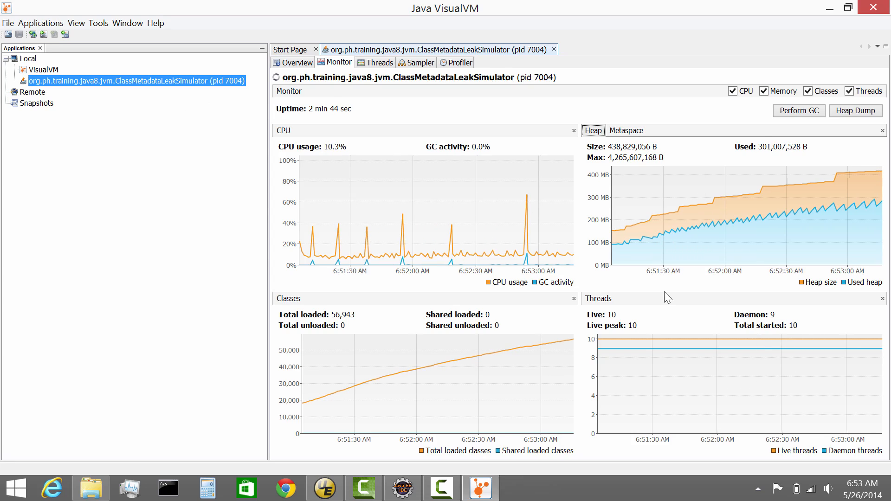
# Toggle the CPU graph off and on, then show the simulator's Threads timeline
pyautogui.click(733, 91)
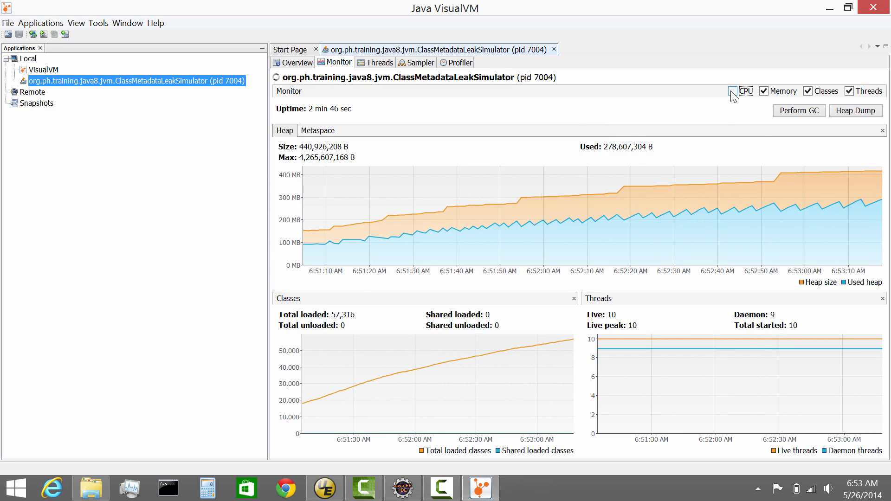
pyautogui.click(733, 91)
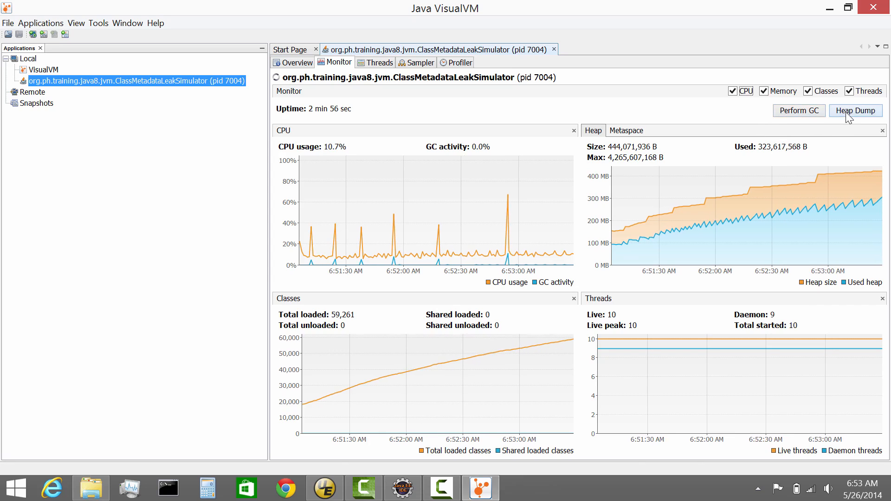
pyautogui.click(798, 111)
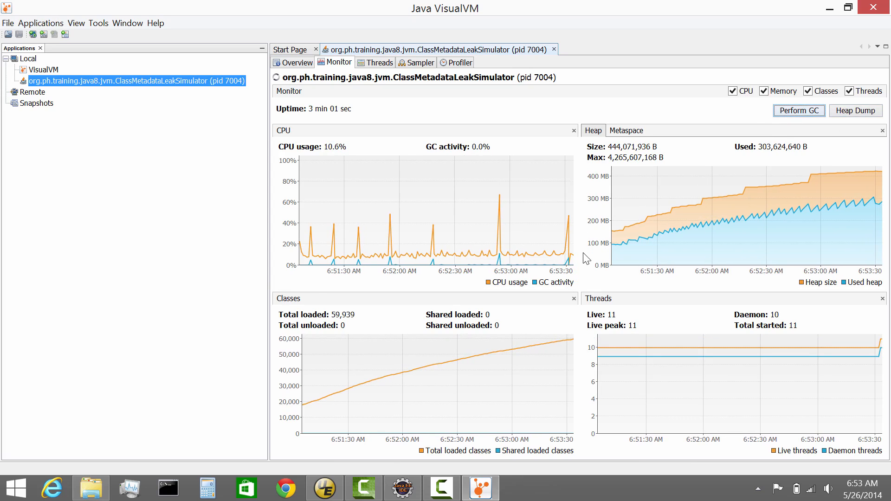
pyautogui.click(378, 62)
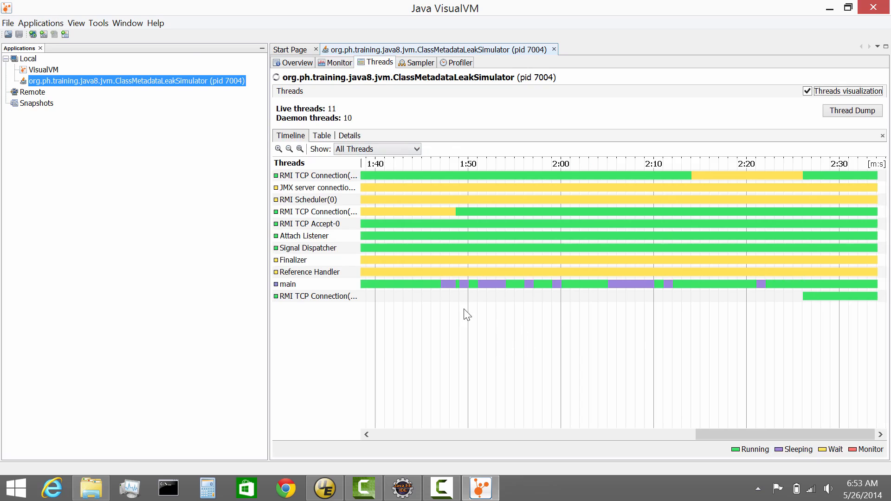
# Show the Sampler page with CPU and memory sampling inactive
pyautogui.click(420, 62)
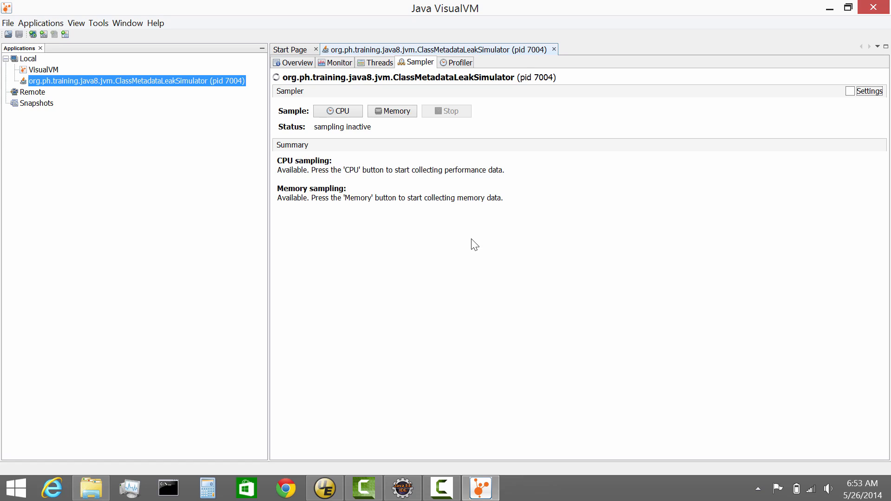
pyautogui.moveTo(473, 244)
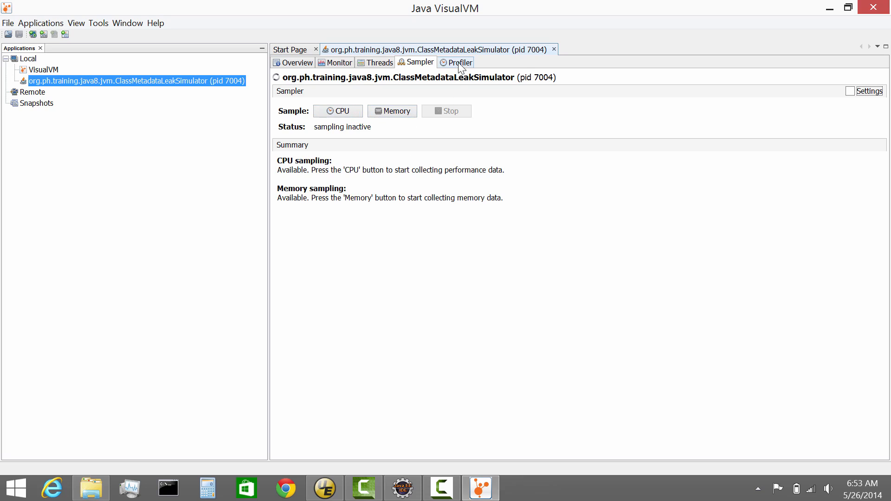
# Show the Profiler page with CPU and memory profiling inactive
pyautogui.click(460, 62)
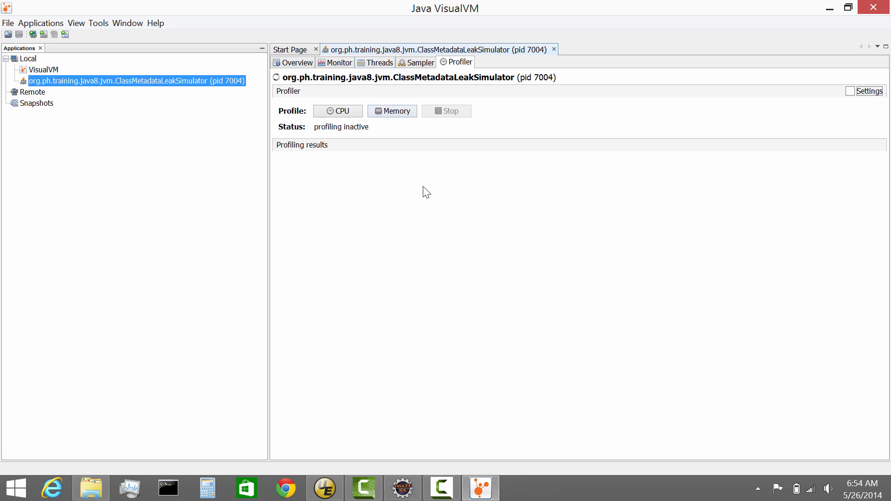
pyautogui.moveTo(494, 82)
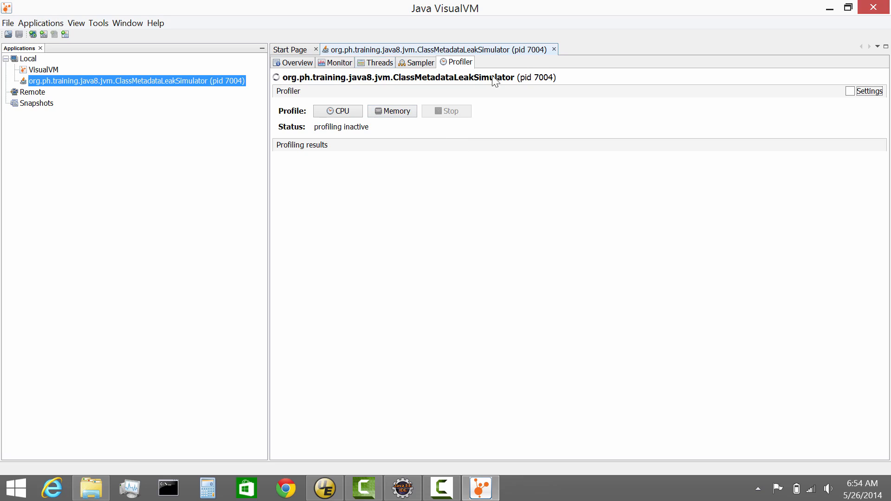
pyautogui.moveTo(508, 82)
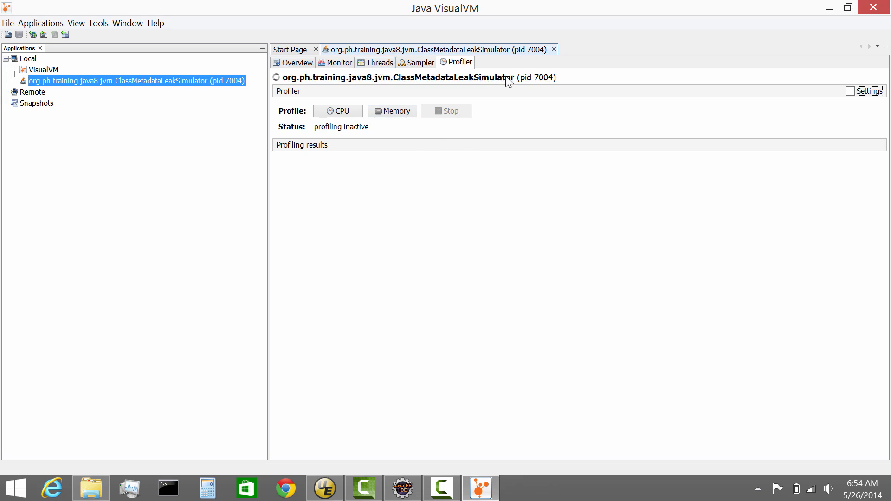
pyautogui.moveTo(515, 110)
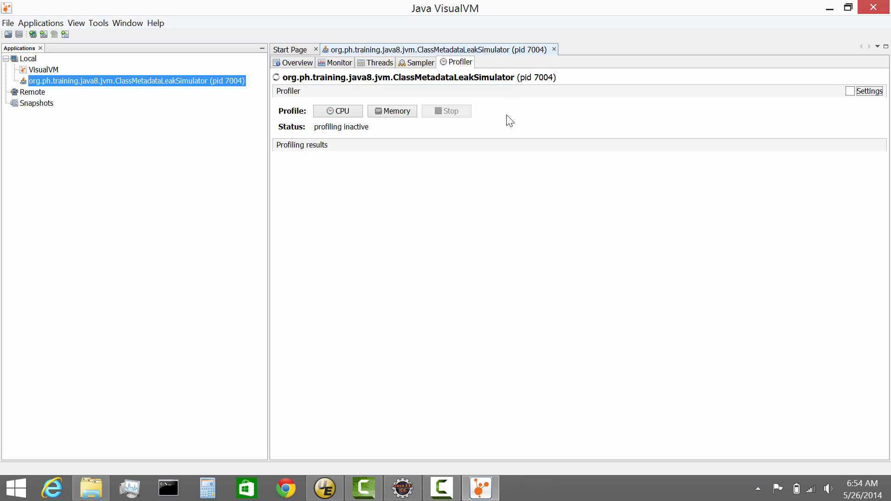
pyautogui.moveTo(531, 121)
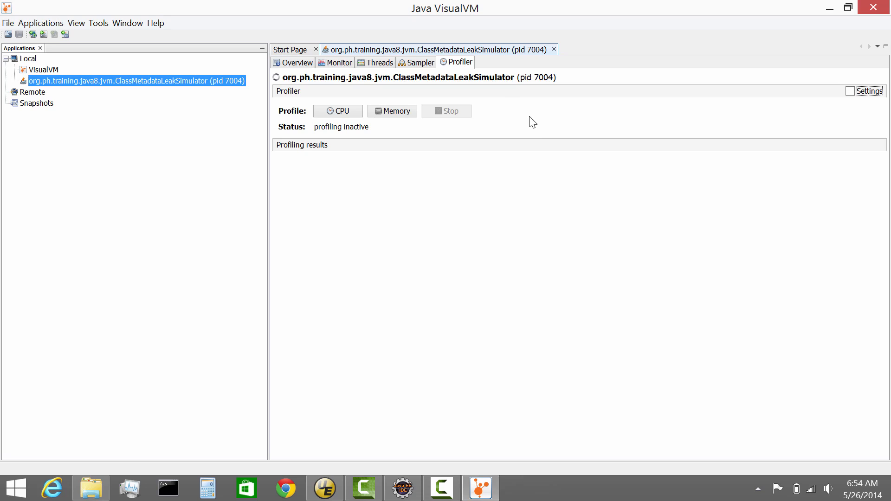
pyautogui.moveTo(535, 115)
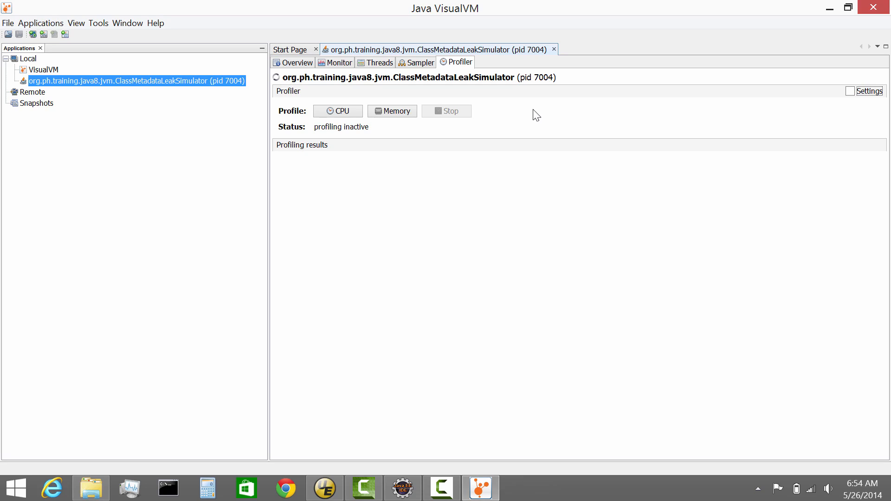
# Return to the Overview page and show the process's context menu actions
pyautogui.click(296, 62)
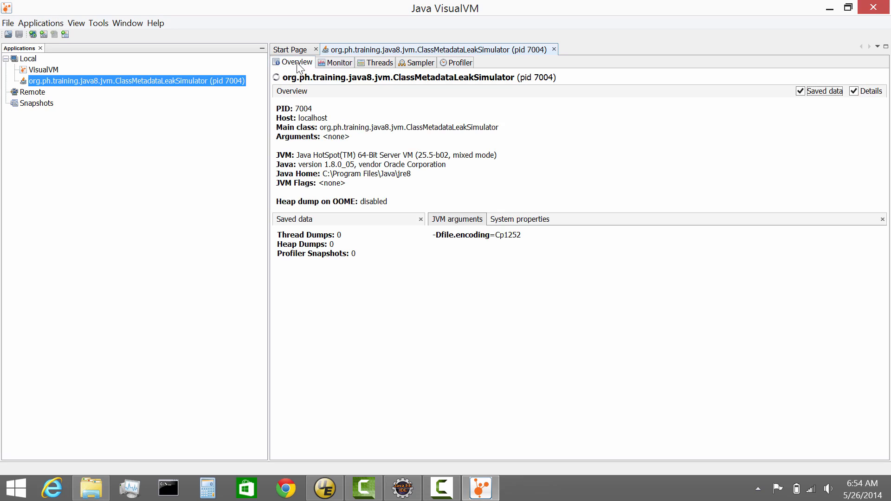
pyautogui.moveTo(109, 96)
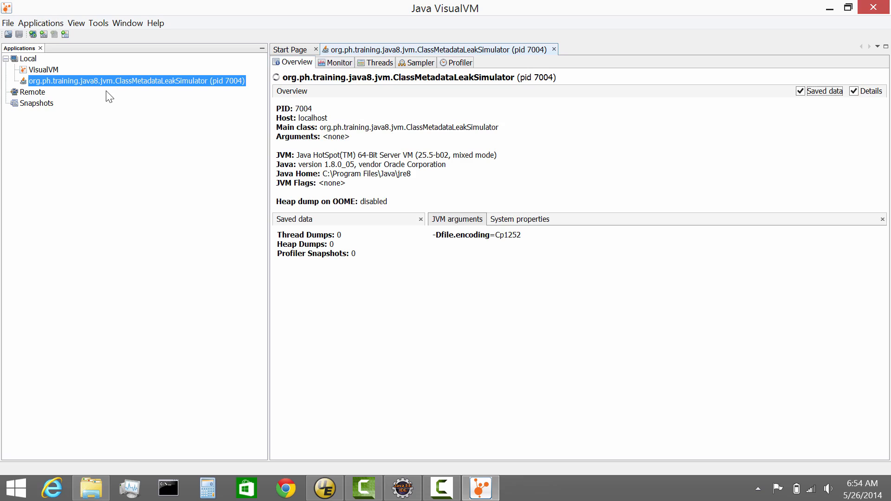
pyautogui.rightClick(131, 81)
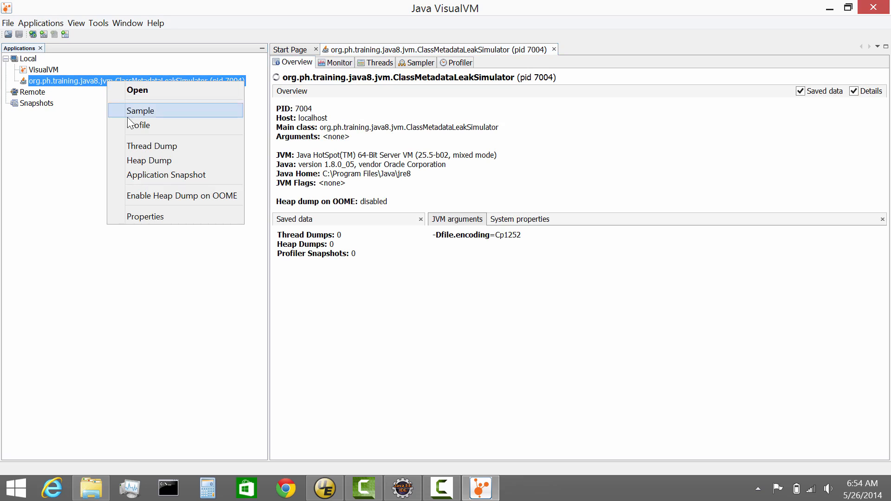
pyautogui.moveTo(177, 175)
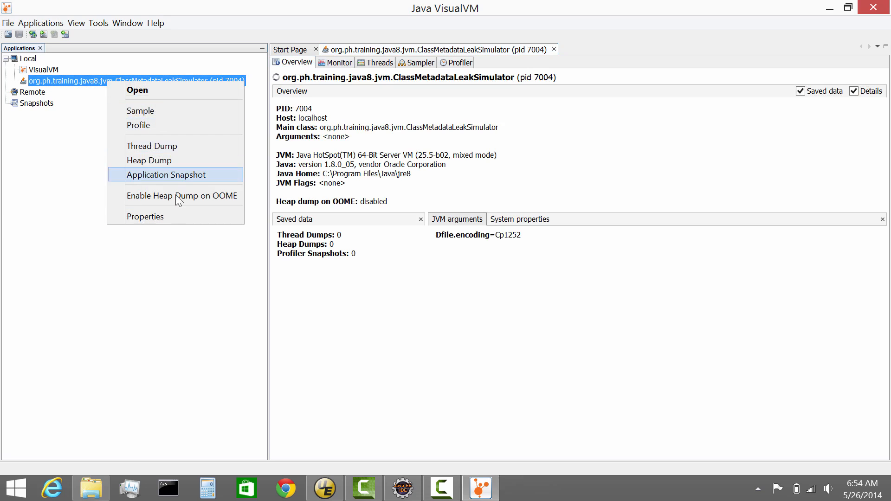
pyautogui.moveTo(182, 195)
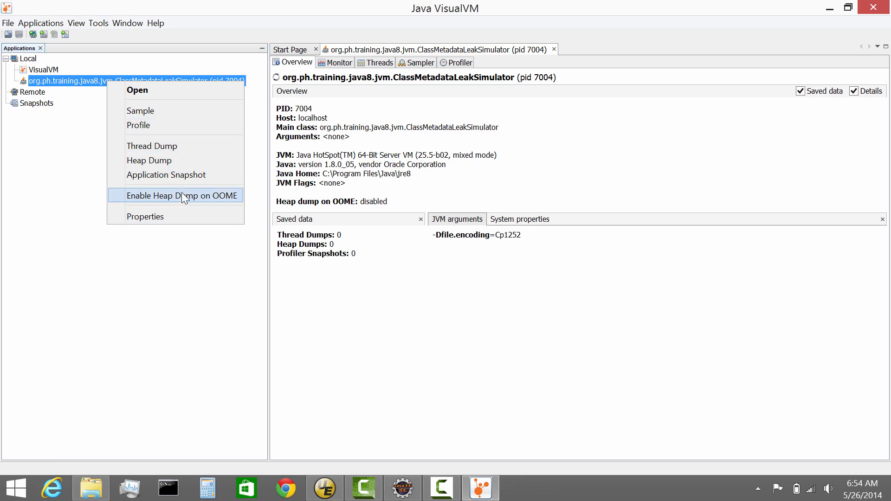
pyautogui.moveTo(181, 174)
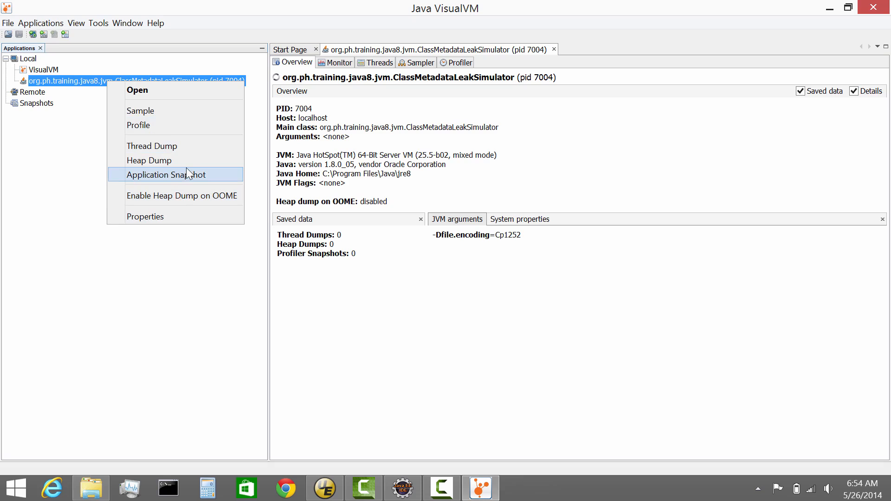
pyautogui.moveTo(187, 175)
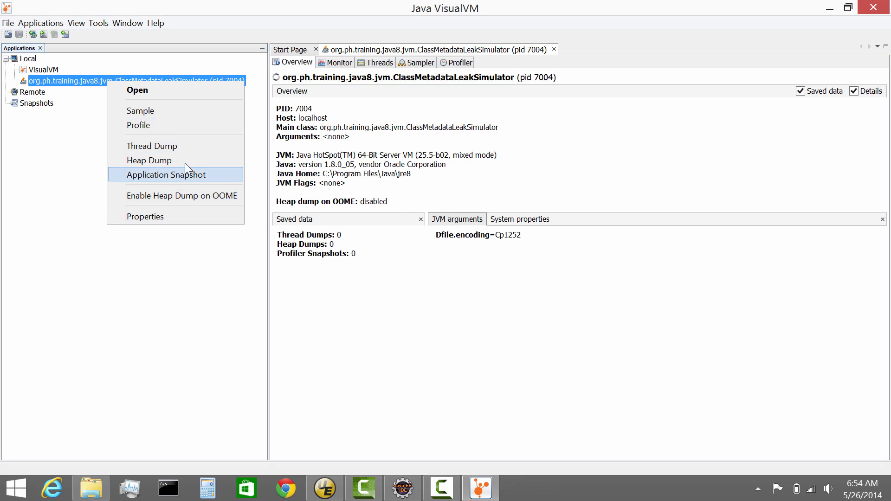
pyautogui.moveTo(151, 146)
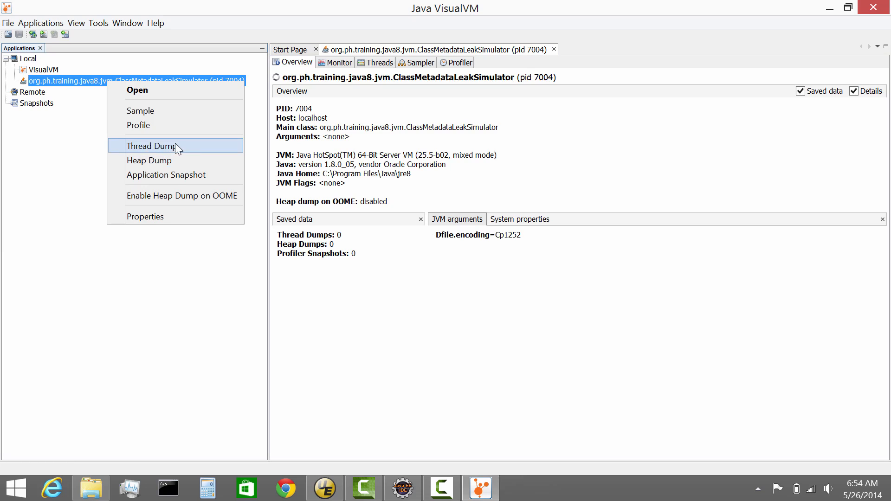
pyautogui.moveTo(481, 280)
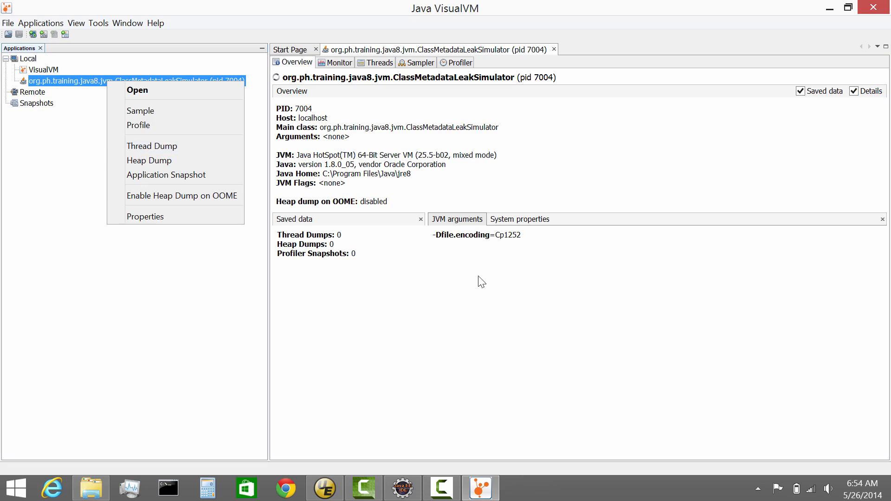
pyautogui.moveTo(490, 283)
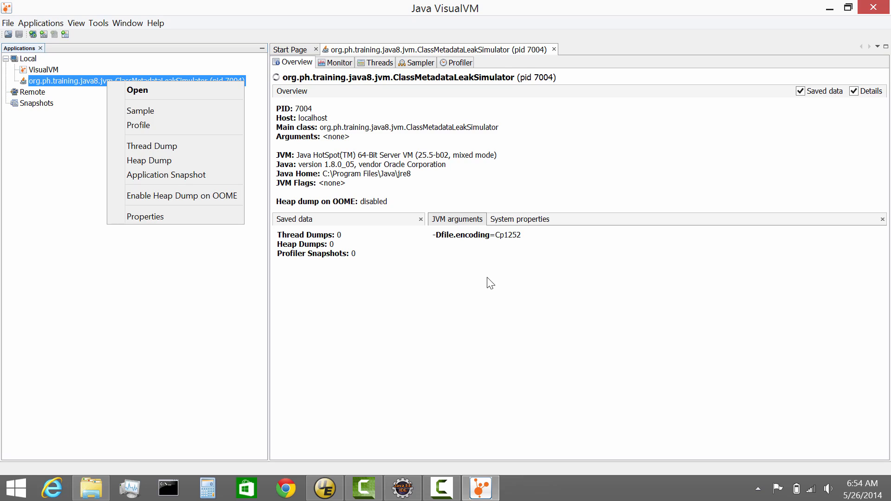
pyautogui.moveTo(482, 320)
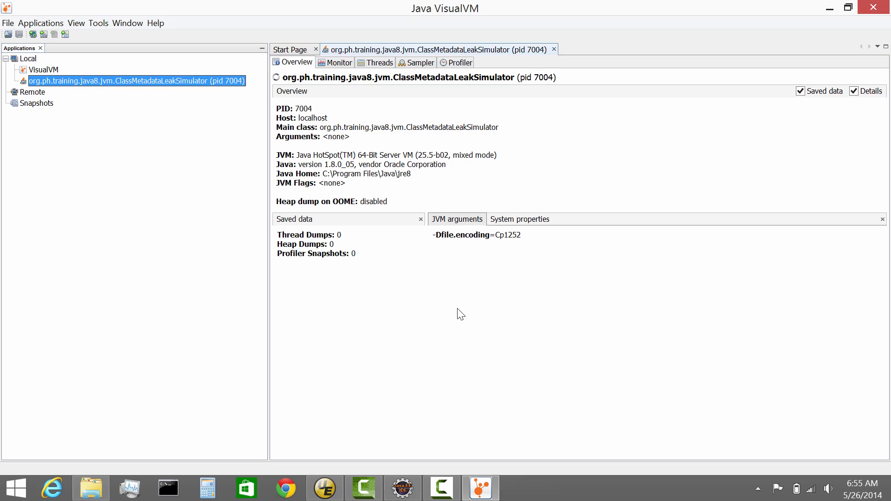
pyautogui.moveTo(139, 143)
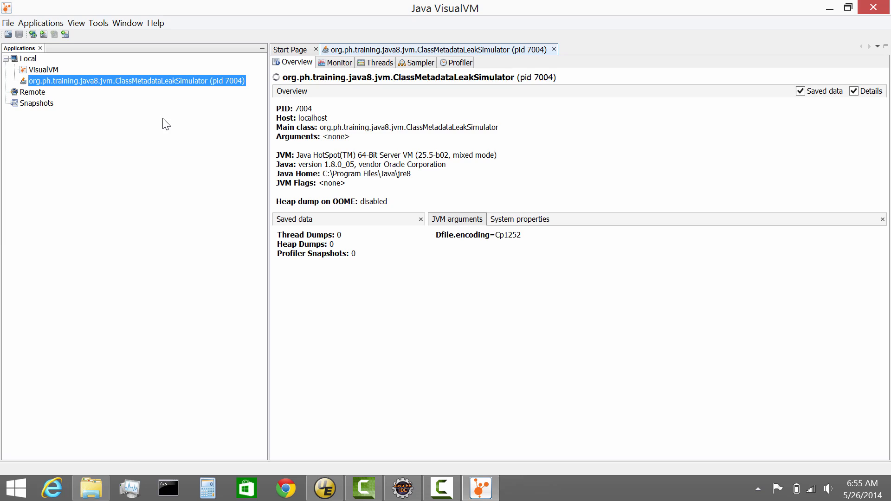
pyautogui.moveTo(160, 125)
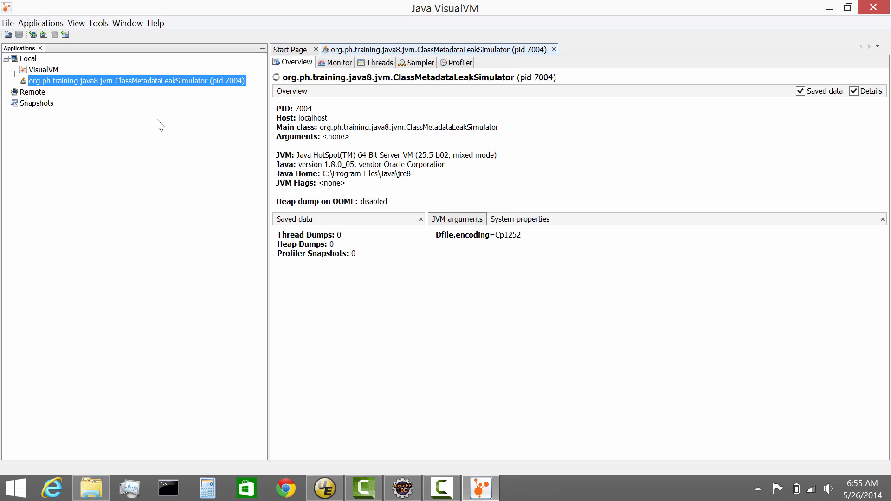
# Return to the Monitor page showing about 390 MB heap used and 10 live threads
pyautogui.click(339, 62)
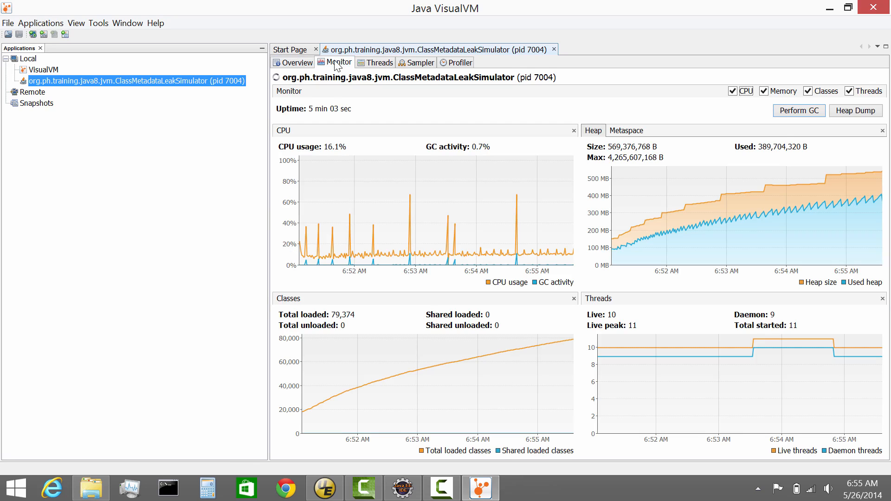